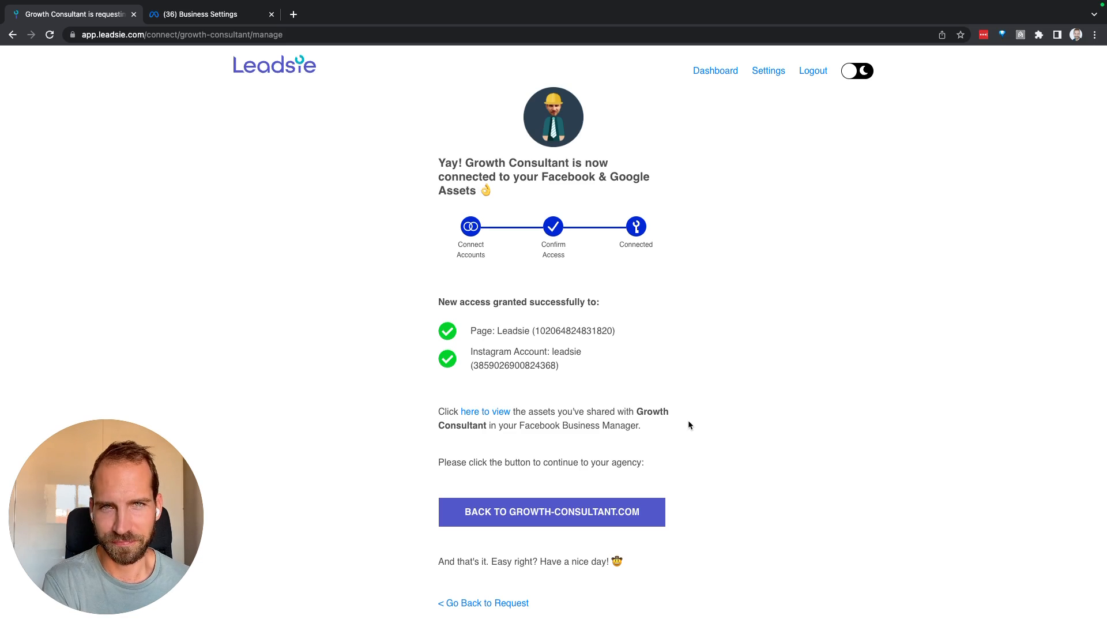
mouse_move(594, 354)
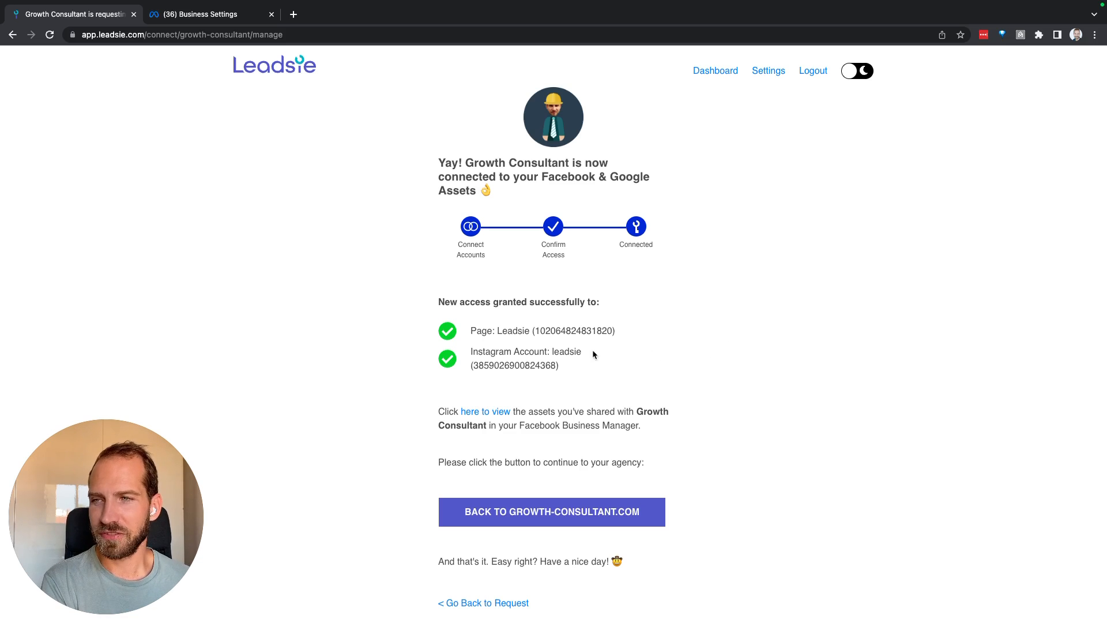
Step: Review the assets shared with Growth Consultant, then switch to Growth Consultant's partner settings
double_click(512, 331)
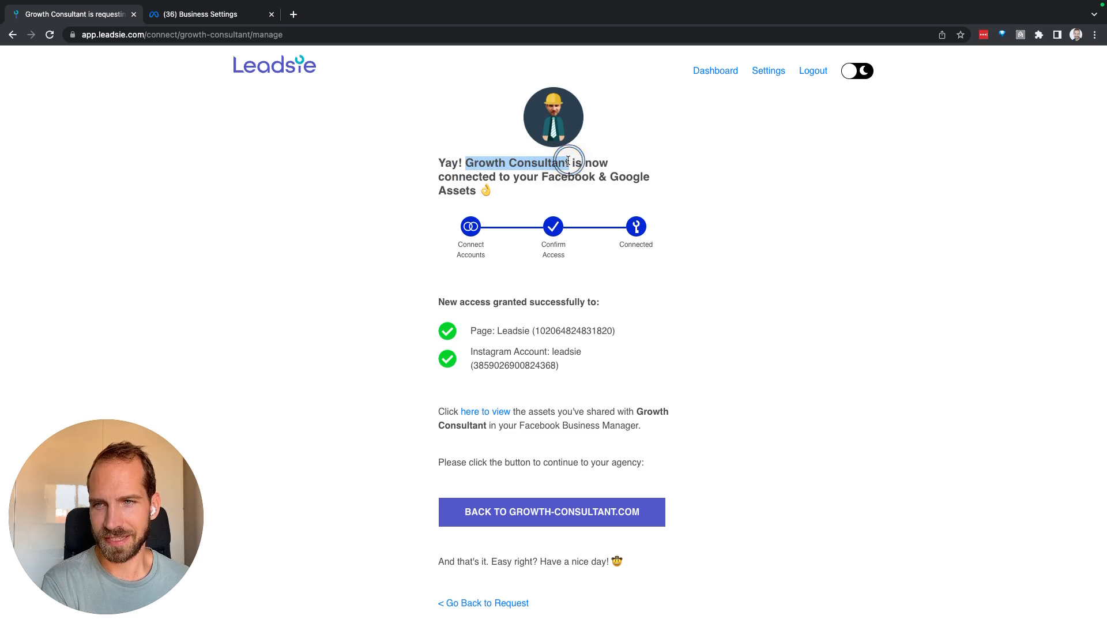
mouse_move(485, 415)
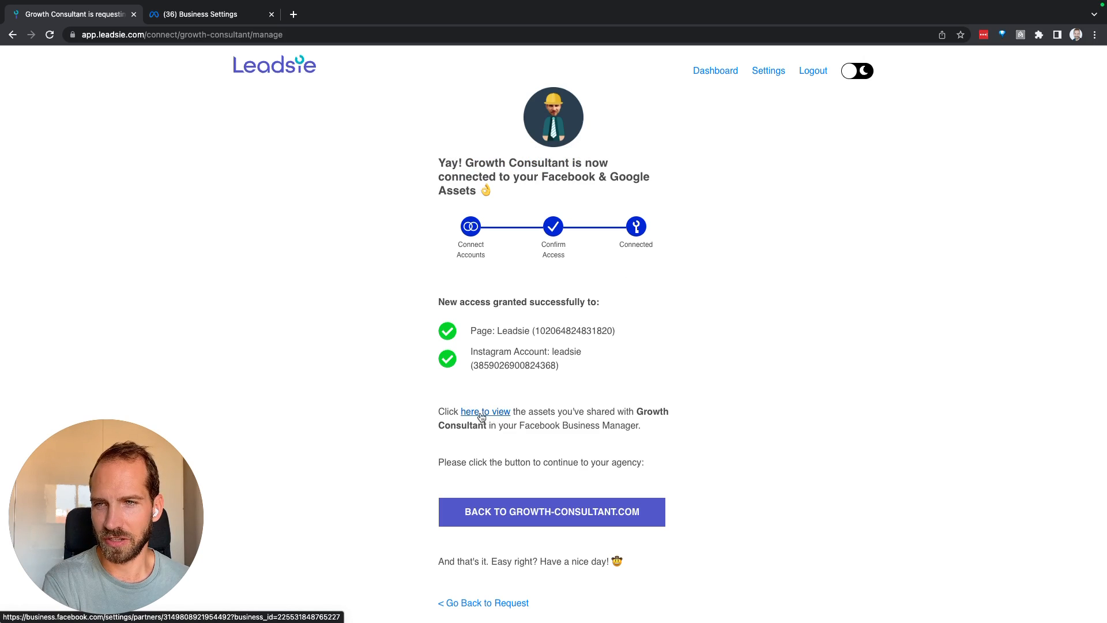
click(485, 411)
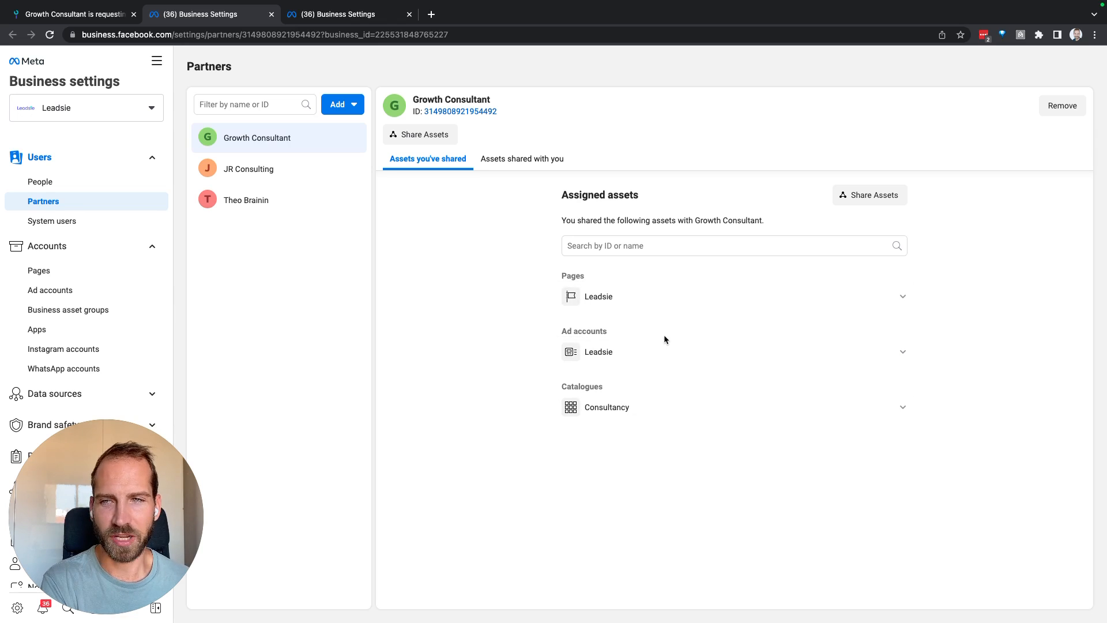
mouse_move(667, 389)
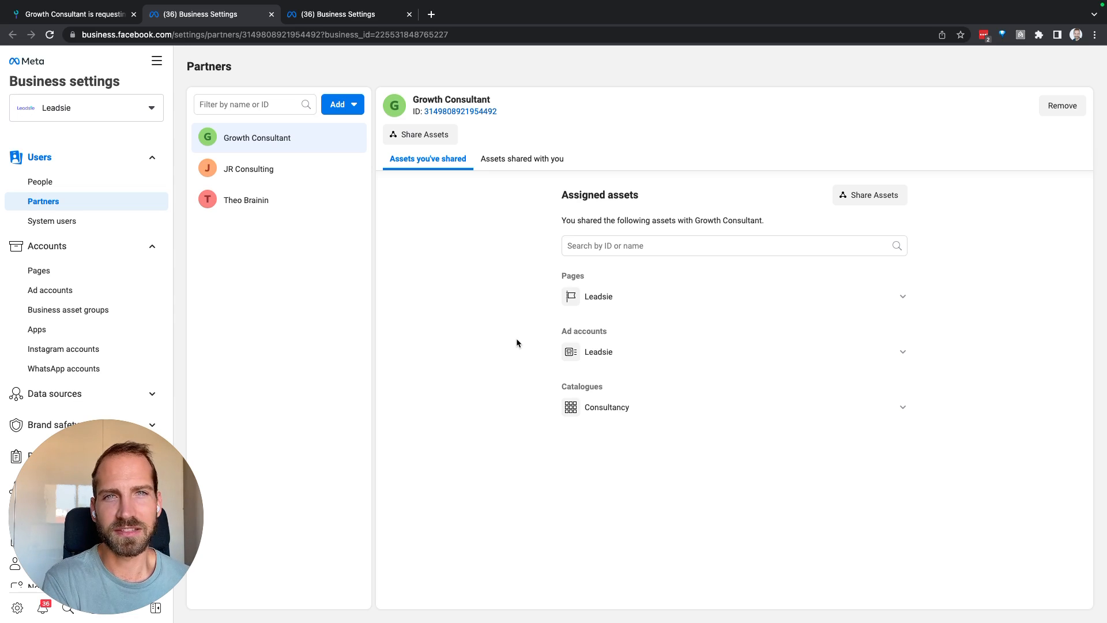
mouse_move(601, 300)
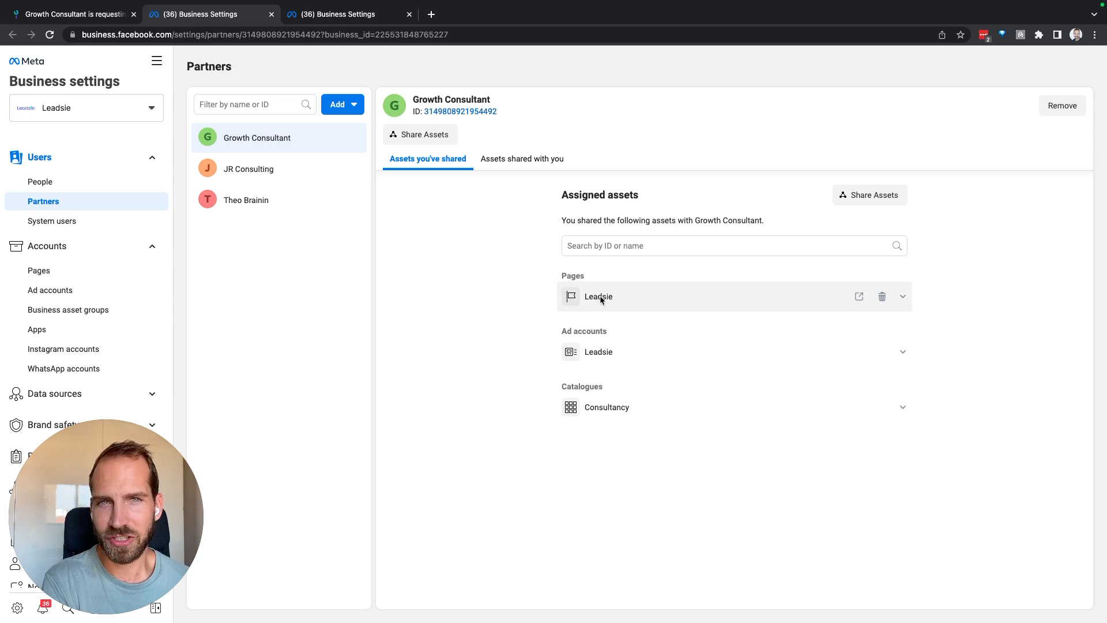
mouse_move(527, 351)
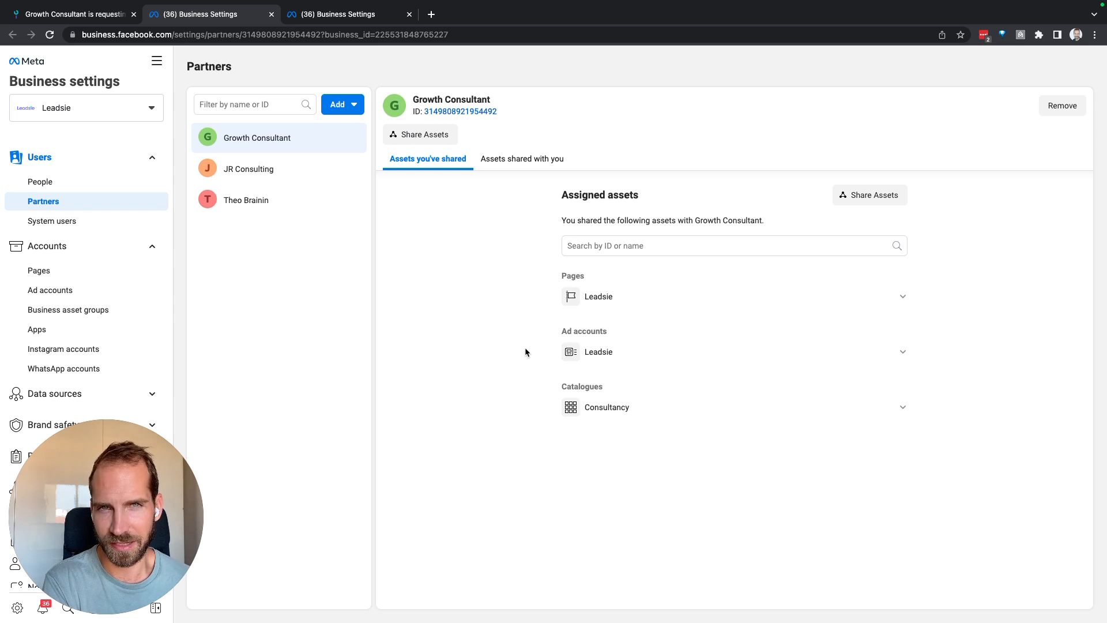
click(87, 108)
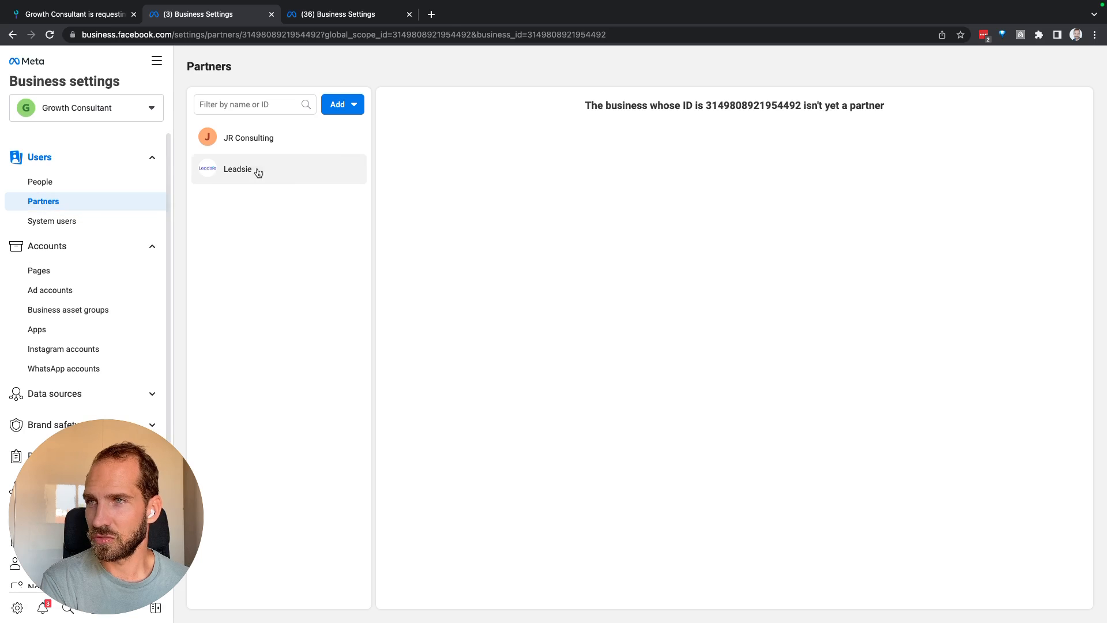
Step: View the Leadsie partner's shared assets and list Growth Consultant's accessible Pages
click(237, 169)
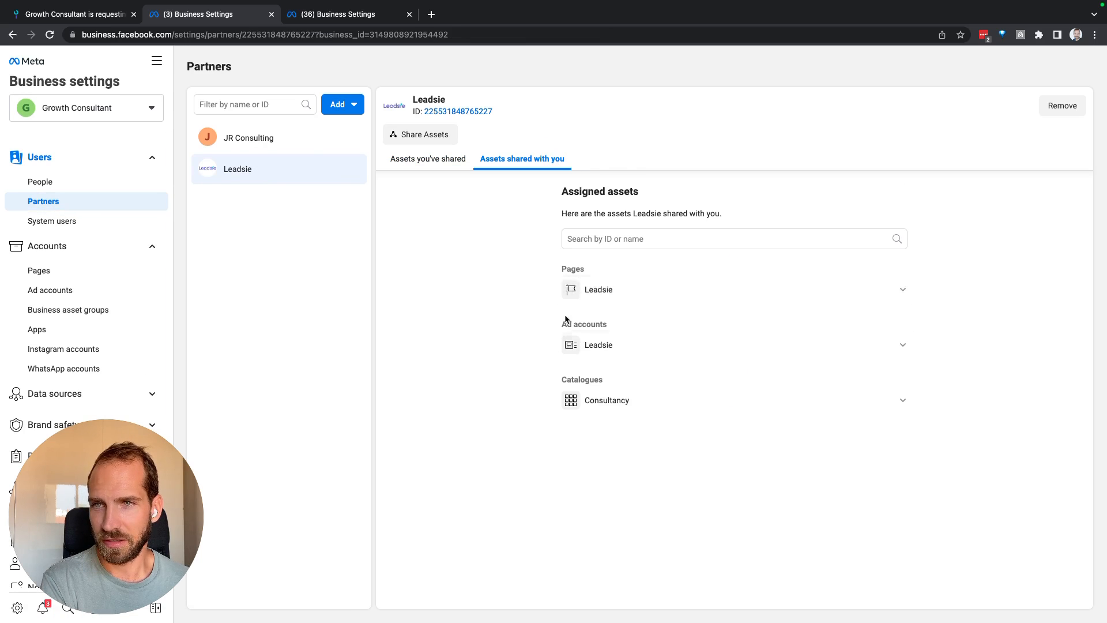
mouse_move(60, 271)
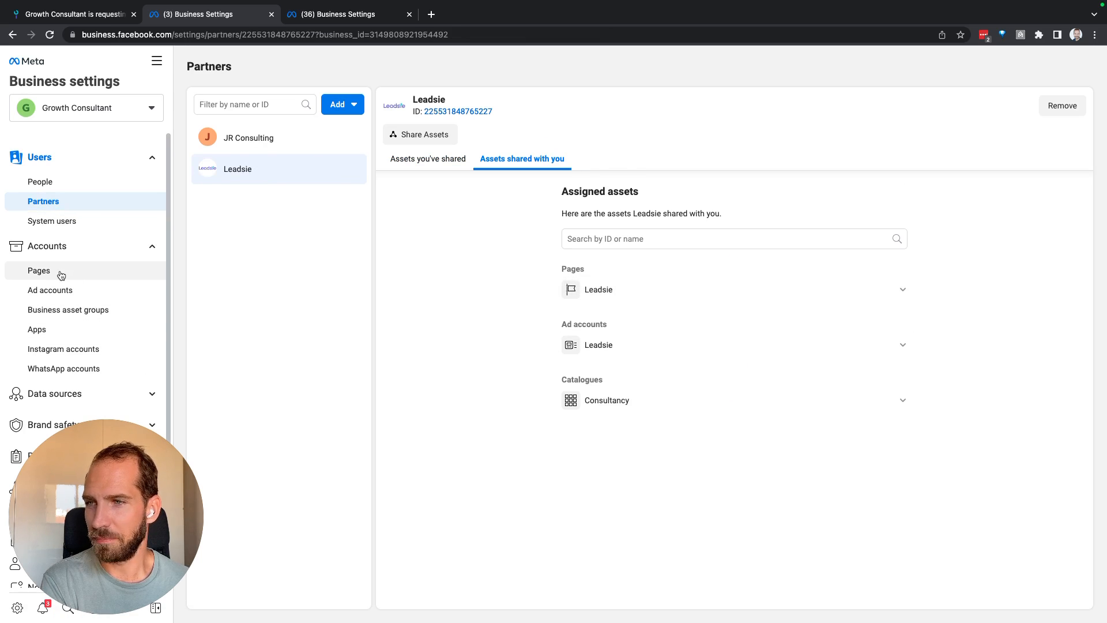
click(39, 270)
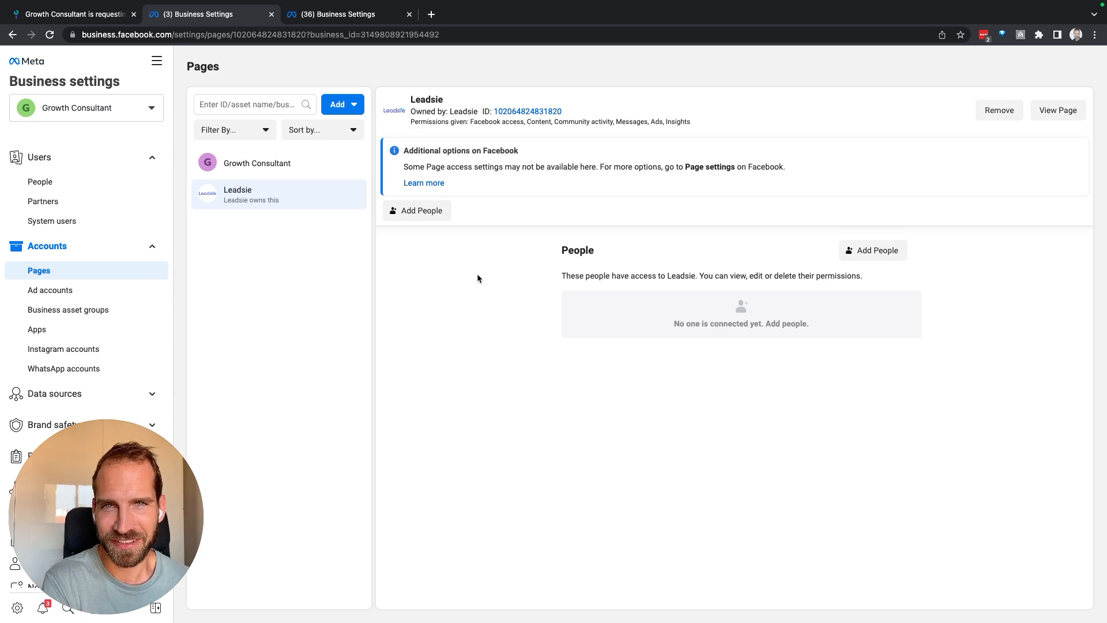
mouse_move(440, 259)
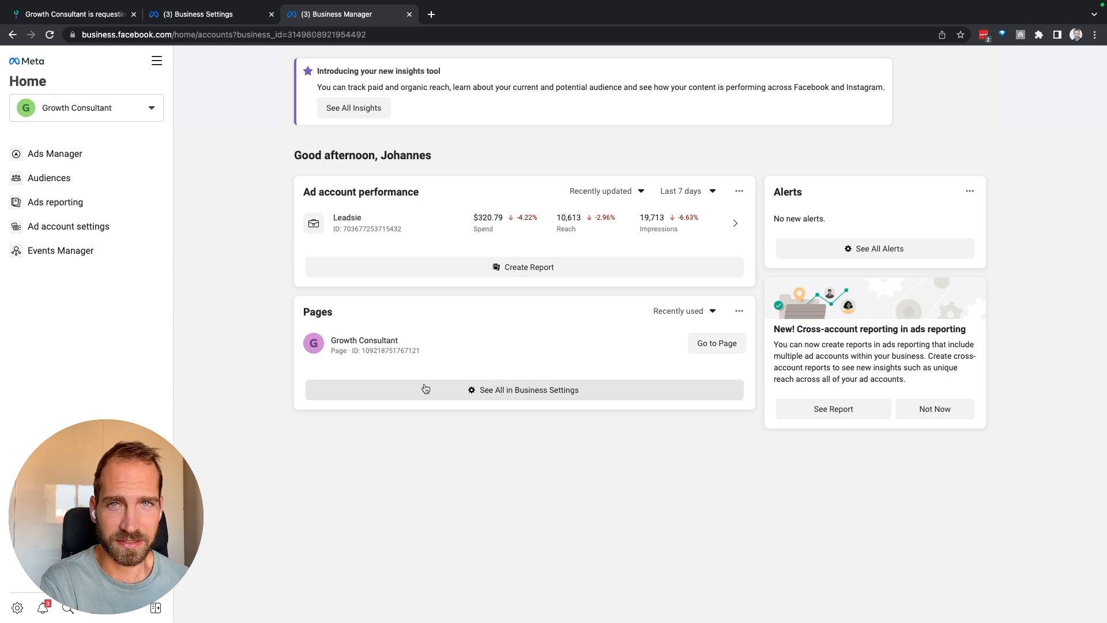
mouse_move(462, 446)
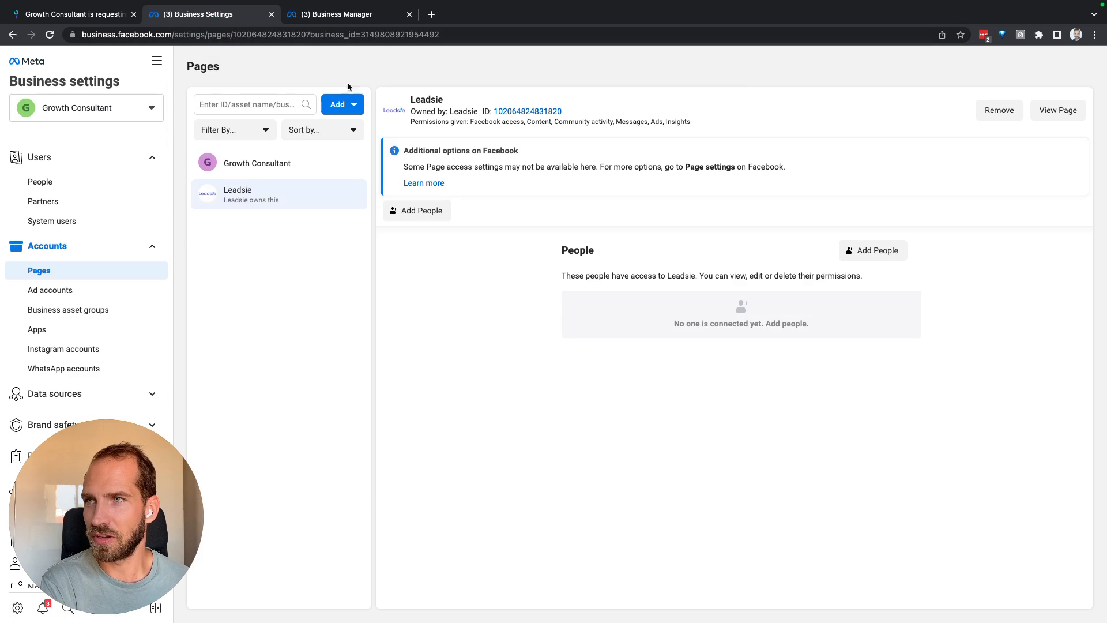
mouse_move(481, 284)
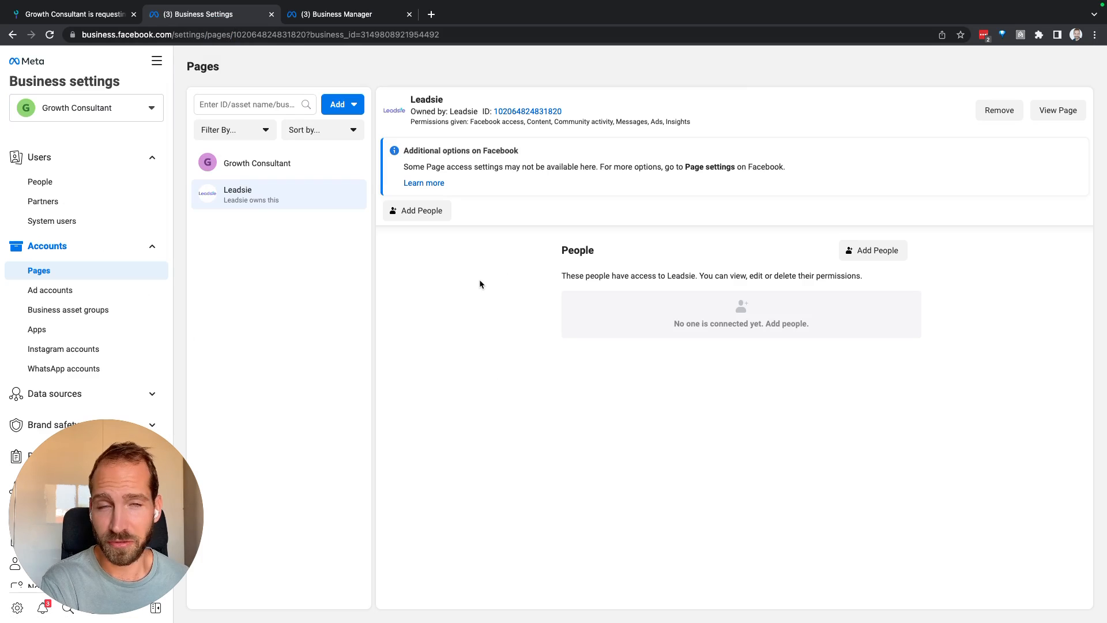
mouse_move(711, 313)
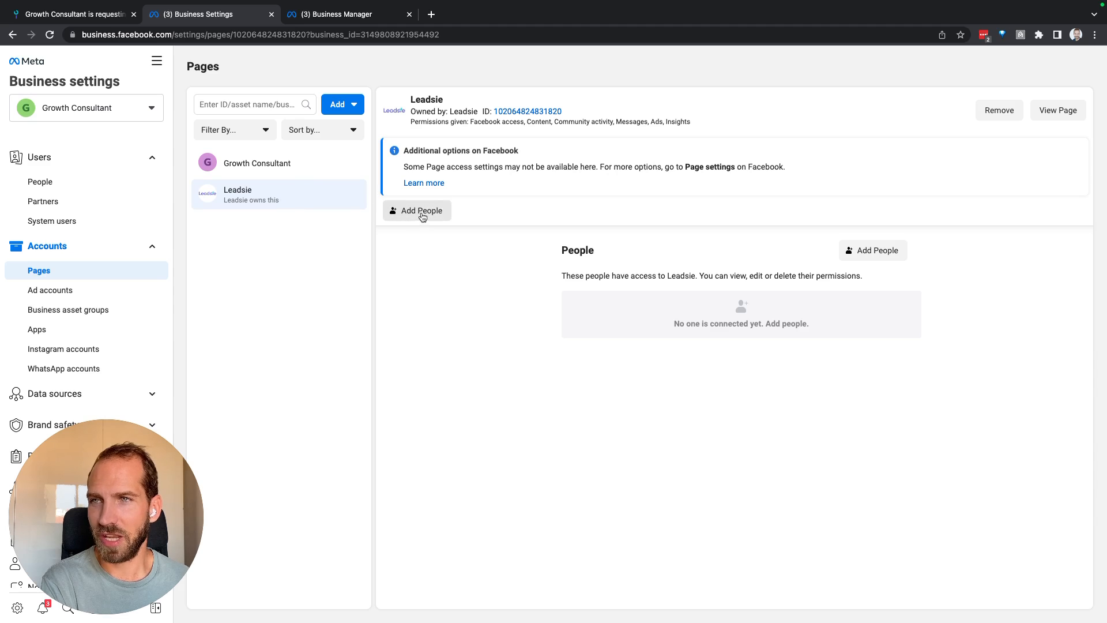
Step: Assign Johannes Radig content, messages, ads and insights access to the Leadsie Page
click(417, 210)
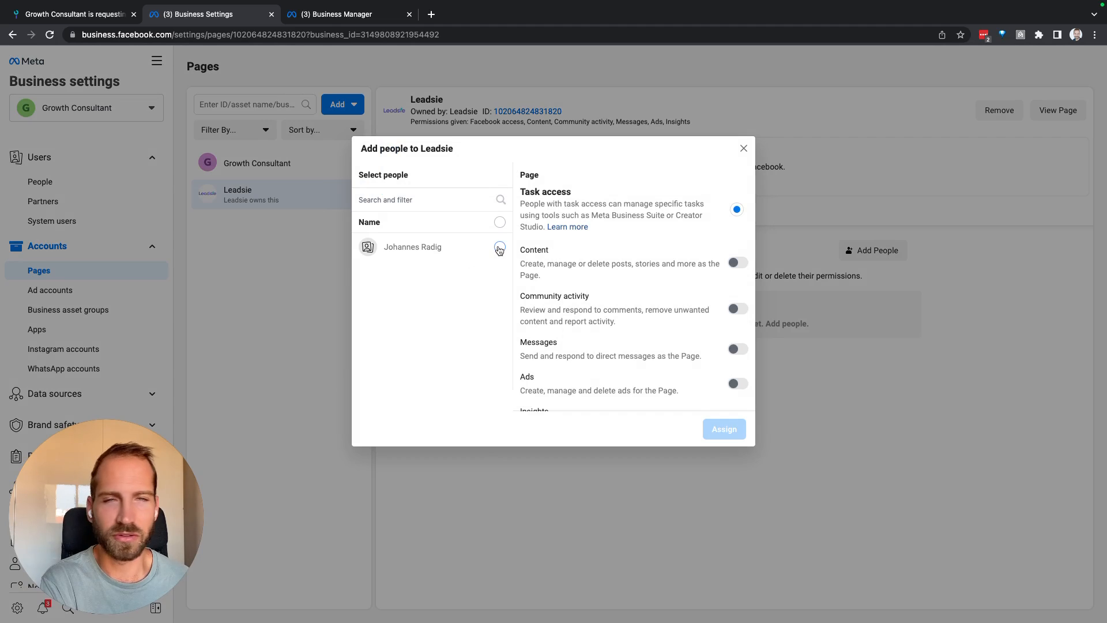
click(500, 247)
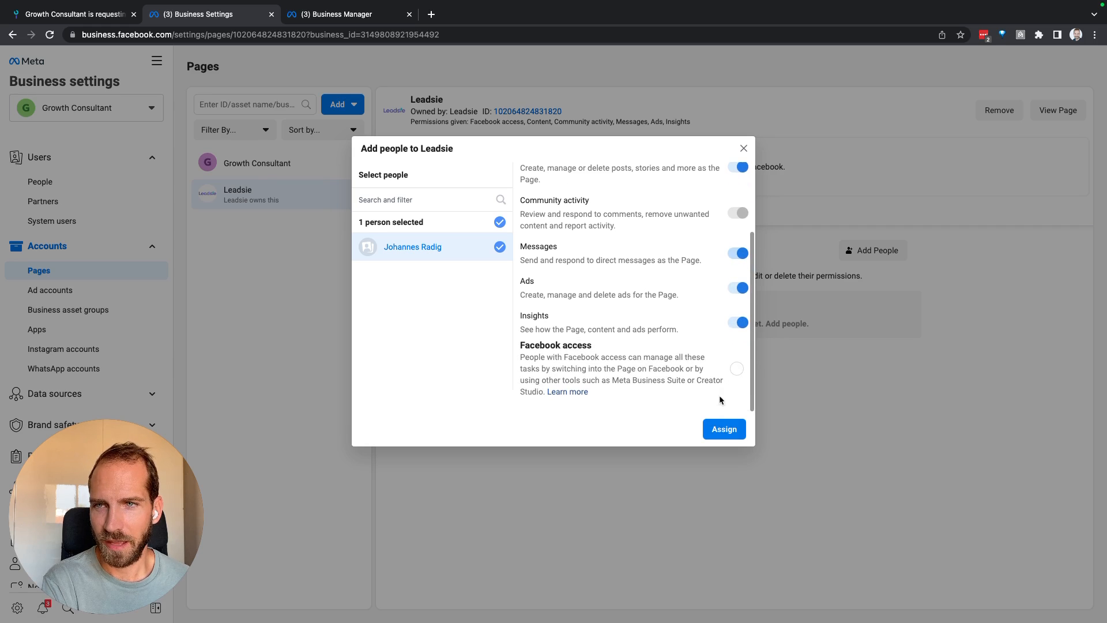
click(723, 429)
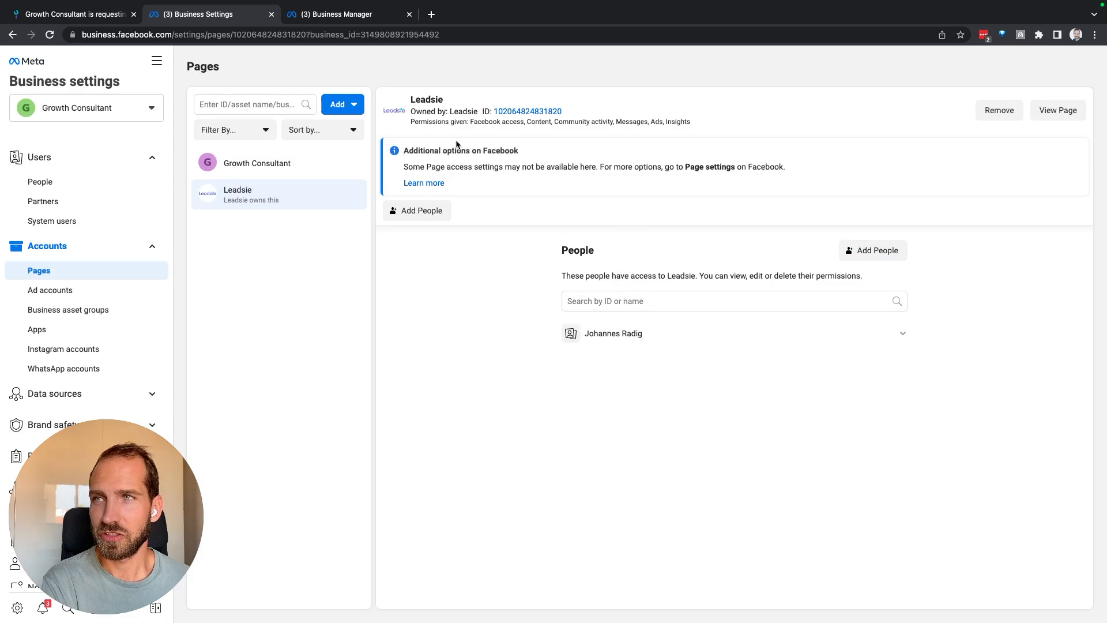
click(341, 14)
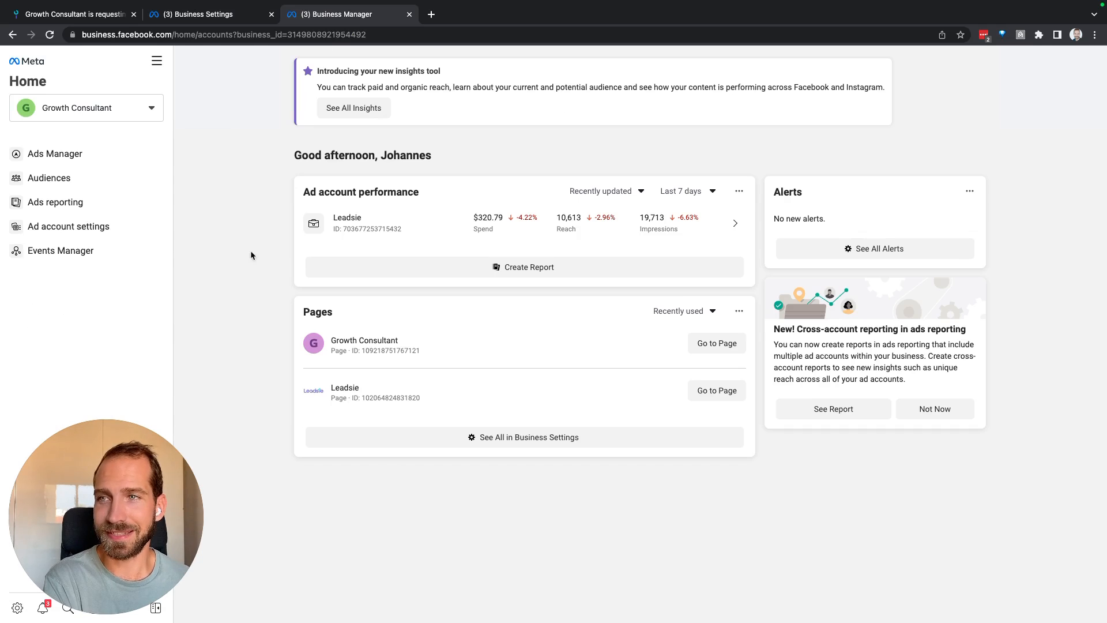
mouse_move(364, 394)
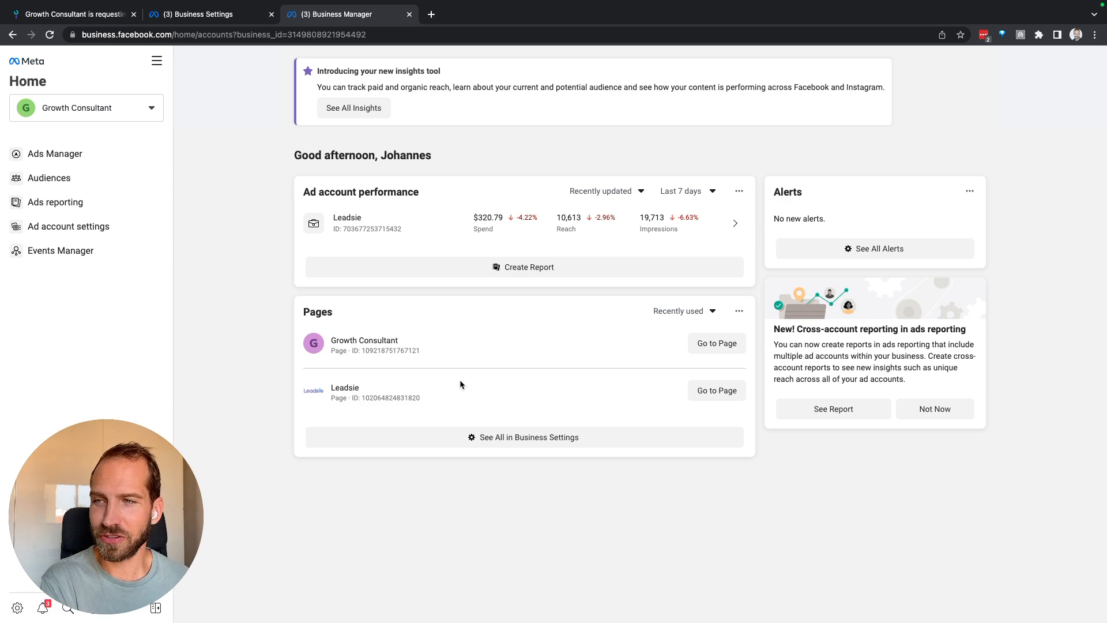
Step: Refresh the Business Manager home so the Pages card lists Leadsie
click(241, 34)
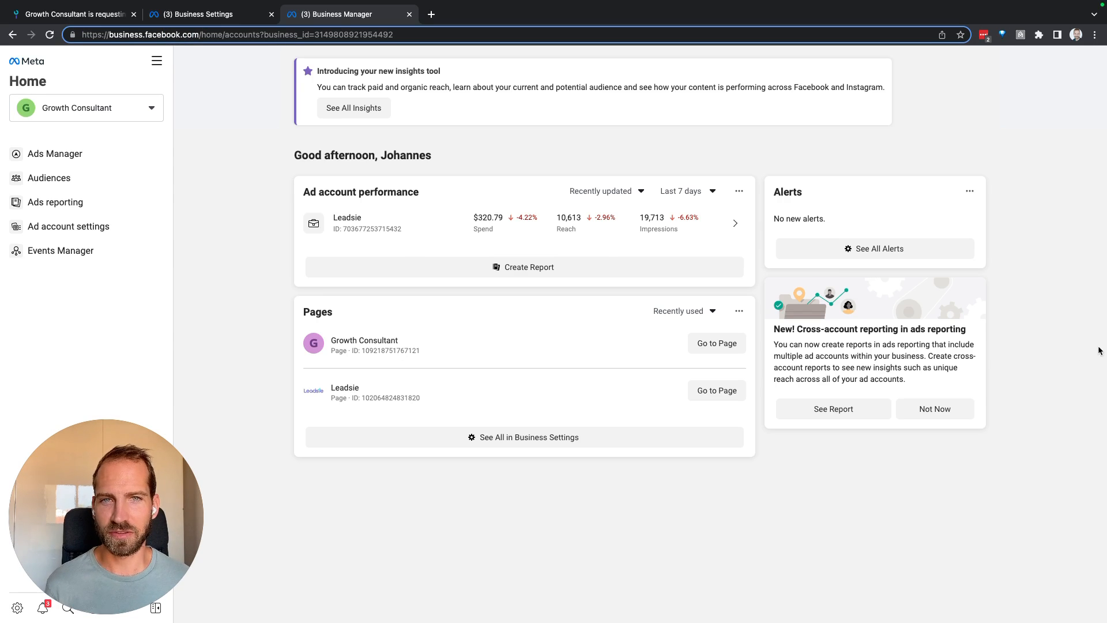
Step: Open the Leadsie Page's Business Suite home, confirming it sits under Growth Consultant
click(717, 390)
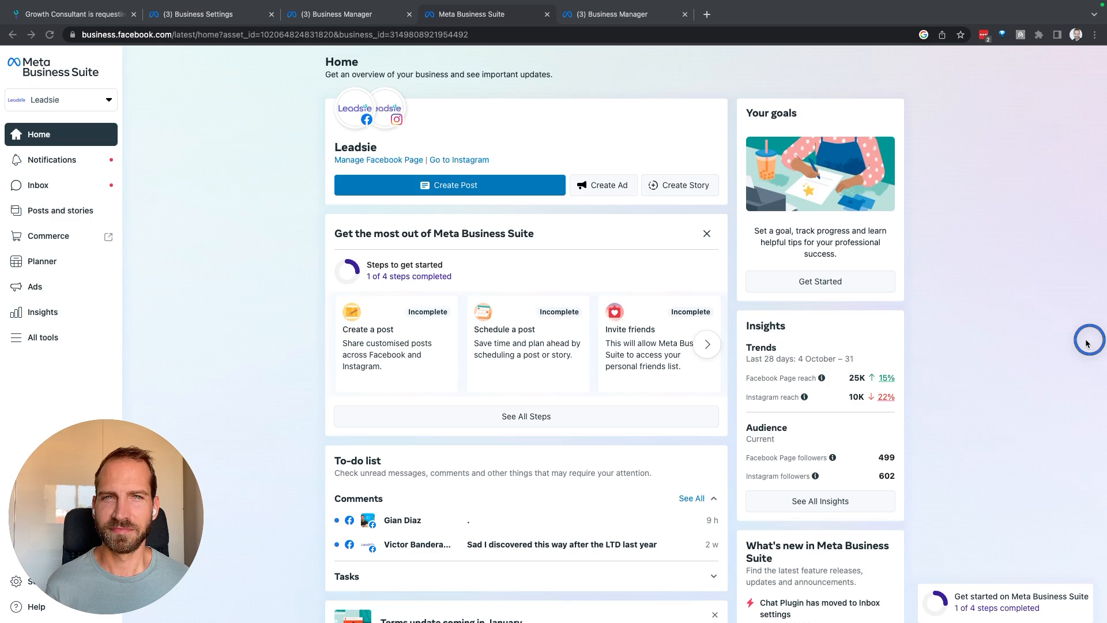
mouse_move(996, 345)
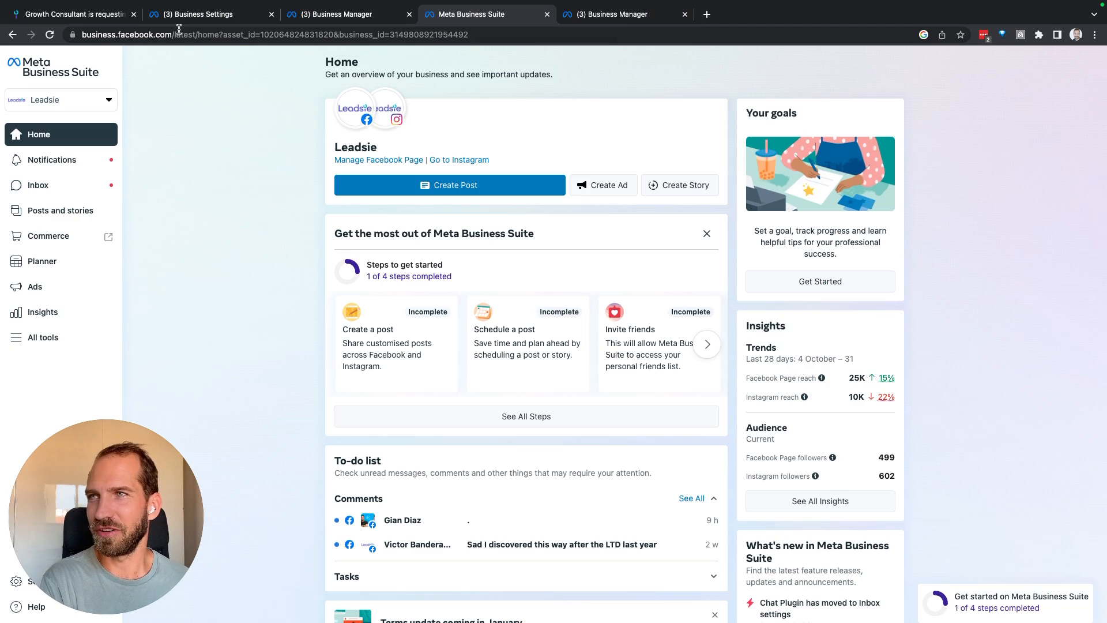
click(181, 36)
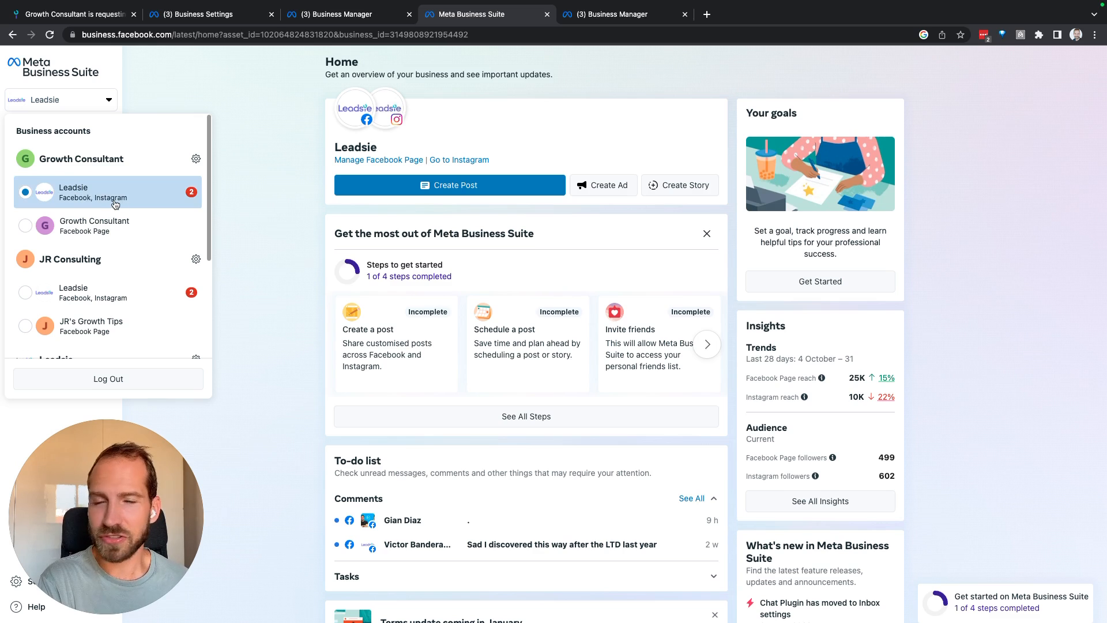
mouse_move(78, 199)
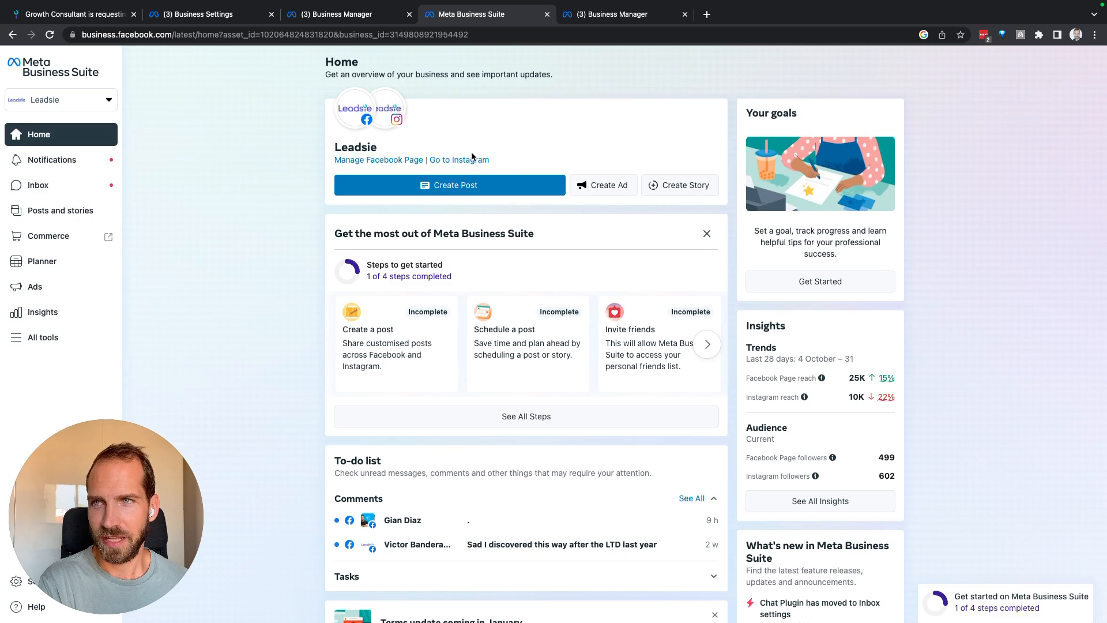
scroll(down, 3)
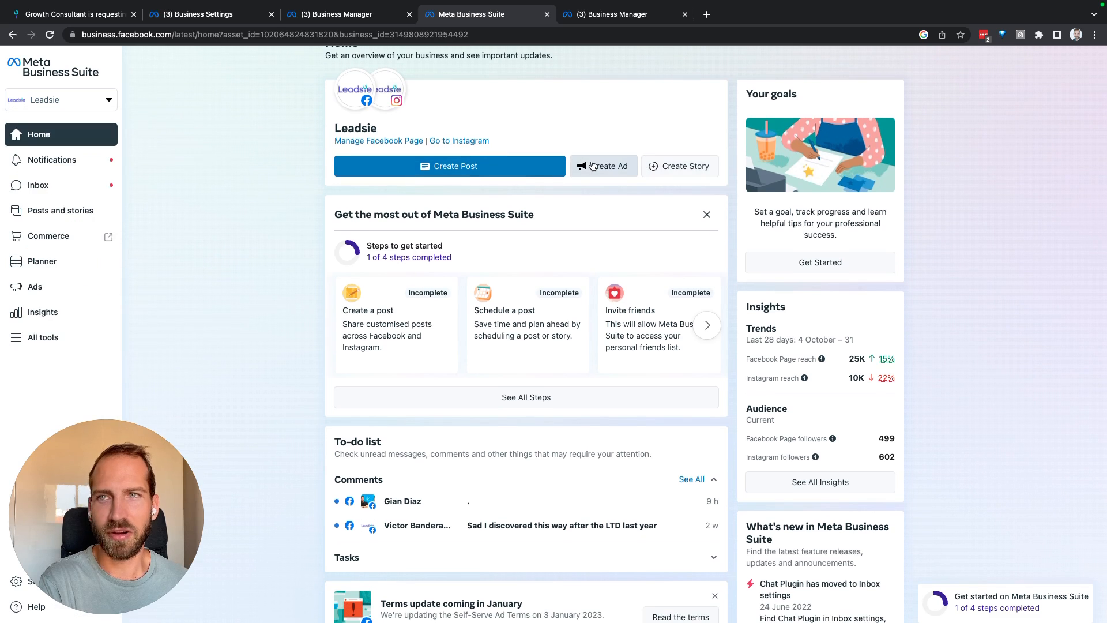
mouse_move(680, 169)
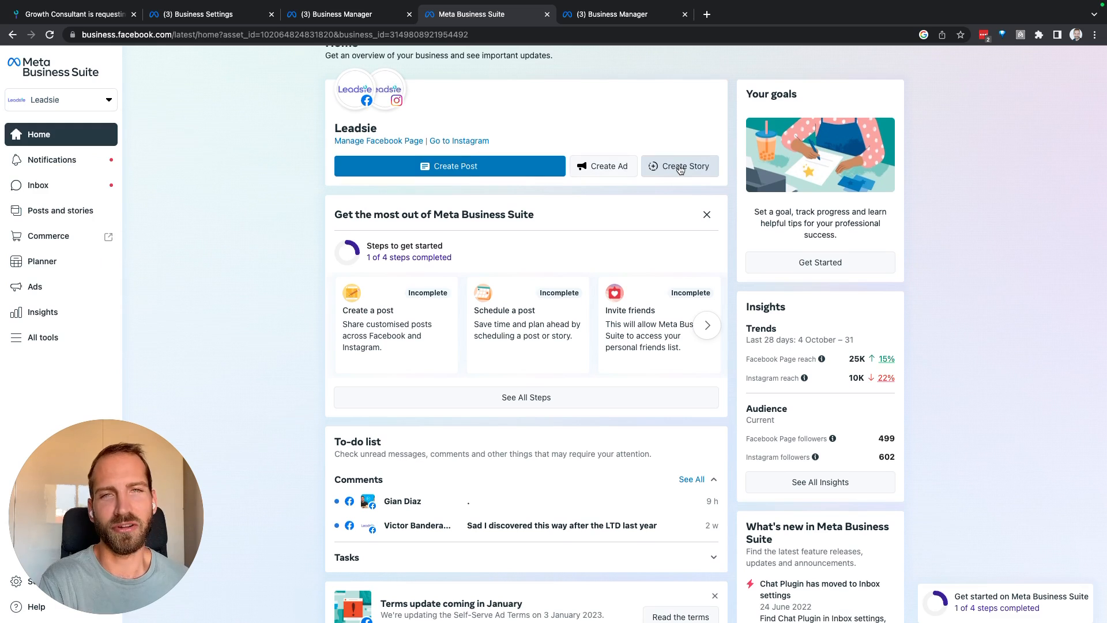